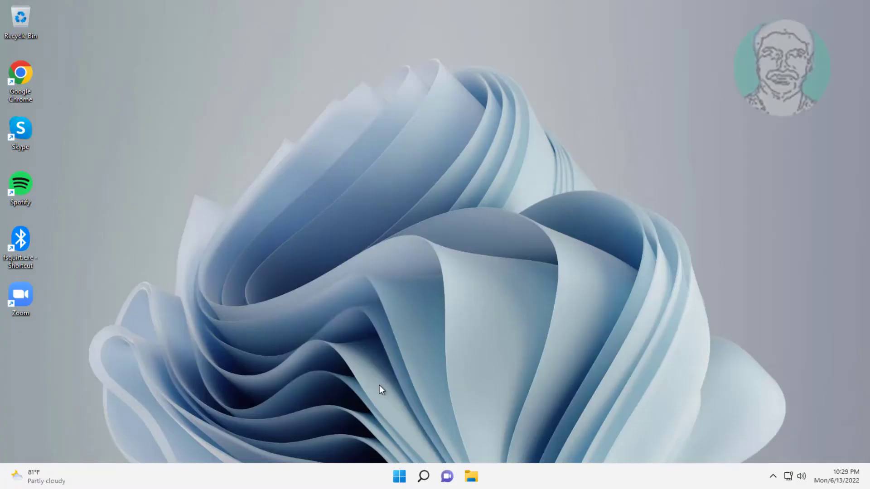
{"action": "mouse_move", "coordinate": [313, 414]}
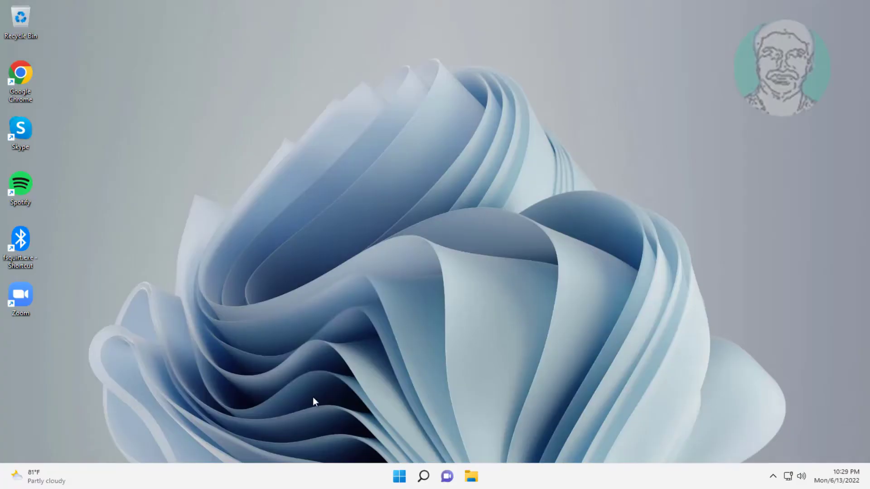
Search for 'control Panel' and open its Ease of Access Center, scrolling to the full settings list.
{"action": "left_click", "coordinate": [423, 476]}
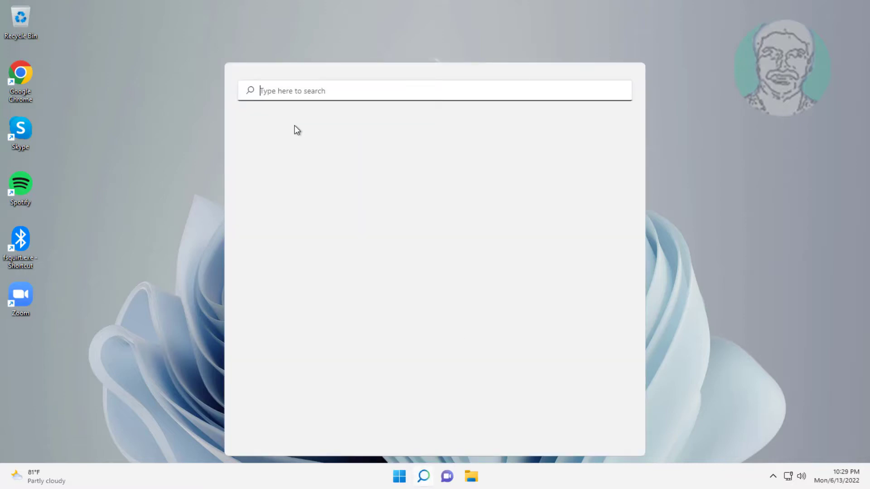
{"action": "type", "text": "control Panel"}
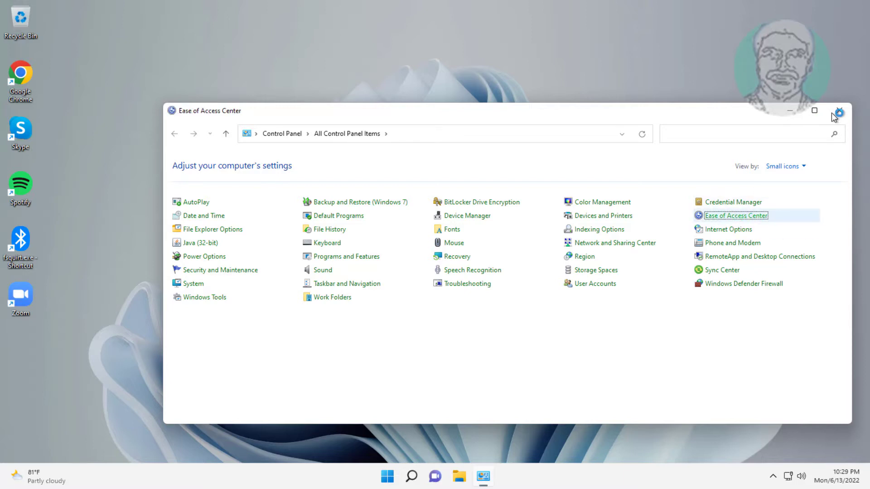
{"action": "double_click", "coordinate": [736, 216]}
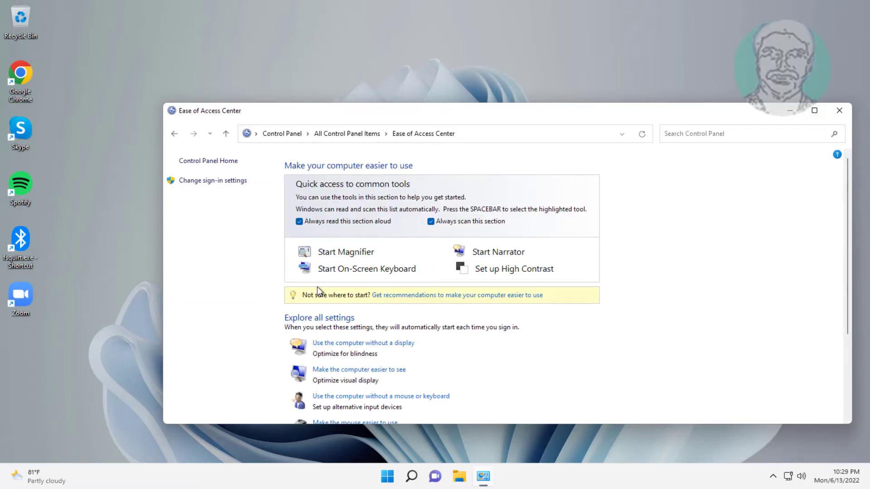
{"action": "scroll", "scroll_direction": "down", "scroll_amount": 3}
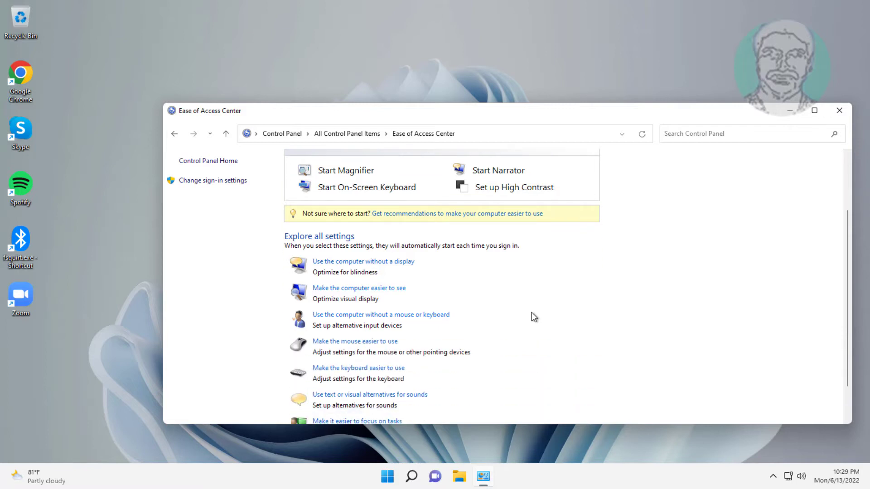
{"action": "scroll", "scroll_direction": "down", "scroll_amount": 3}
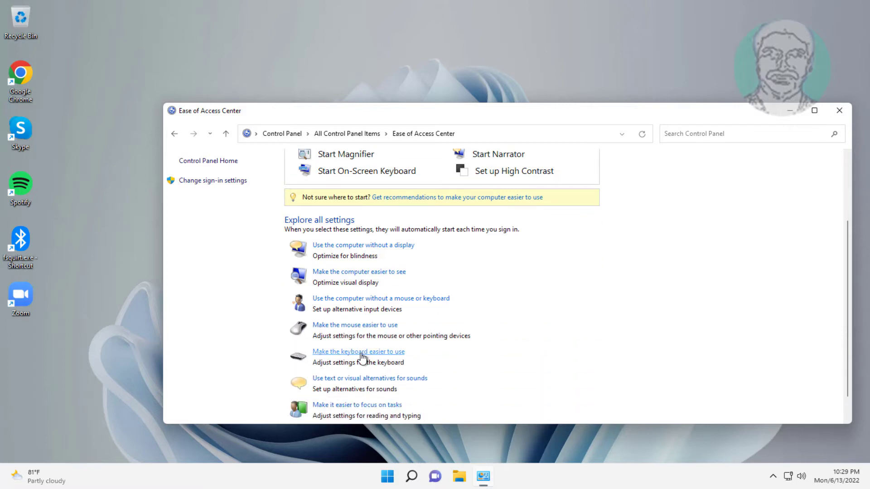
Turn off Toggle Keys and its hold-NUM-LOCK shortcut on the keyboard page and save.
{"action": "left_click", "coordinate": [358, 351]}
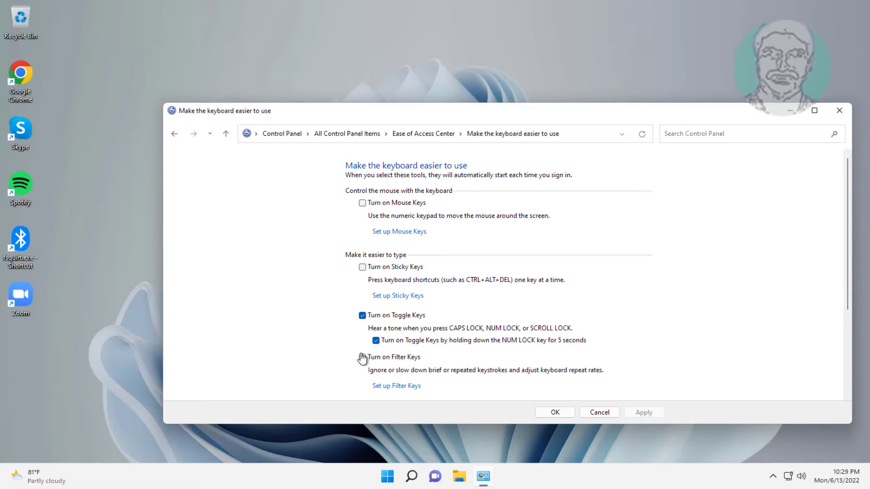
{"action": "scroll", "scroll_direction": "down", "scroll_amount": 3}
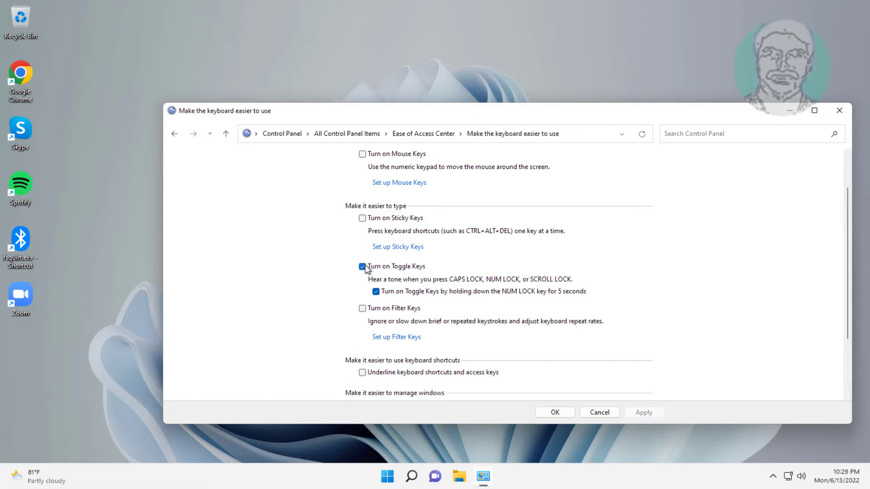
{"action": "left_click", "coordinate": [362, 266]}
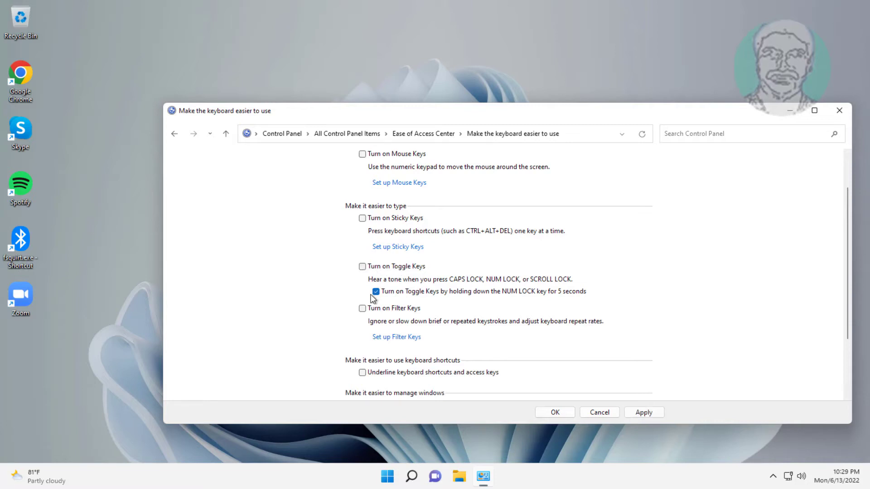
{"action": "mouse_move", "coordinate": [593, 291]}
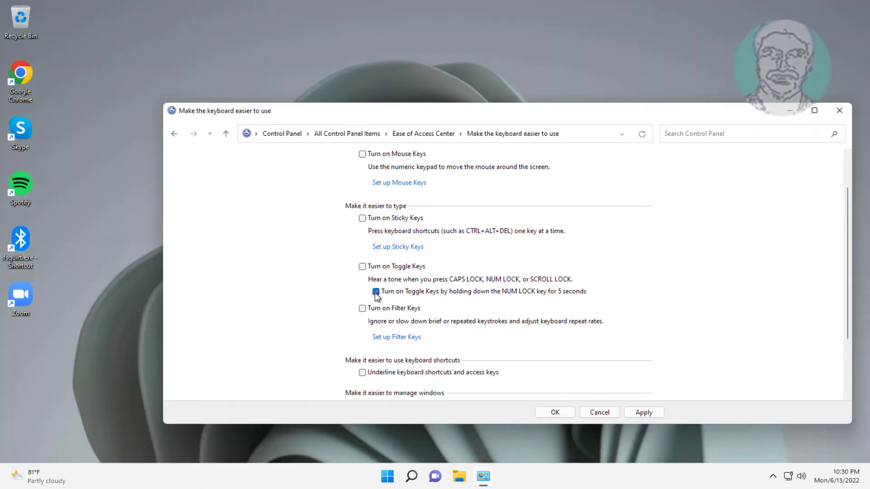
{"action": "left_click", "coordinate": [376, 291]}
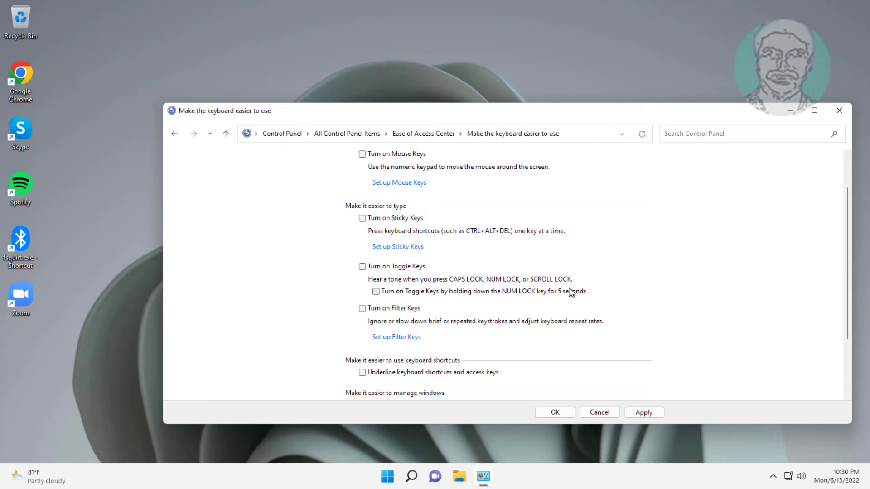
{"action": "mouse_move", "coordinate": [512, 358]}
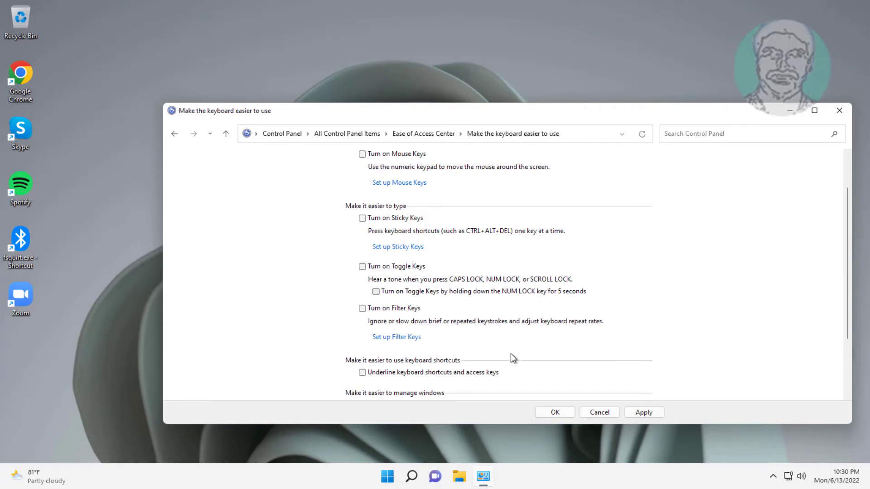
{"action": "scroll", "scroll_direction": "down", "scroll_amount": 3}
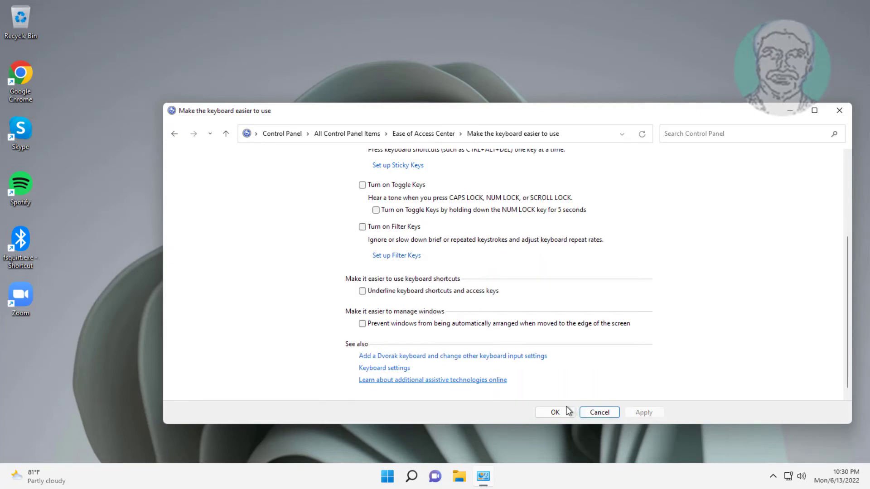
{"action": "left_click", "coordinate": [555, 412]}
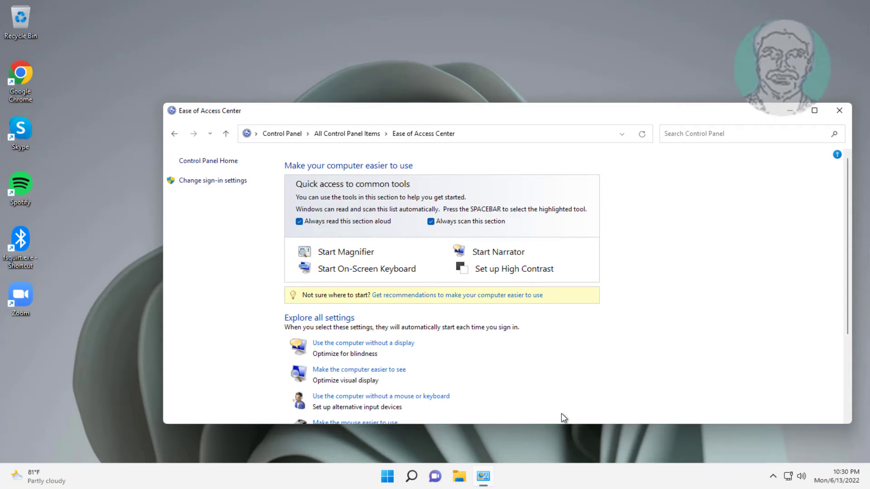
Go to the 'Make it easier to focus on tasks' settings page.
{"action": "scroll", "scroll_direction": "down", "scroll_amount": 3}
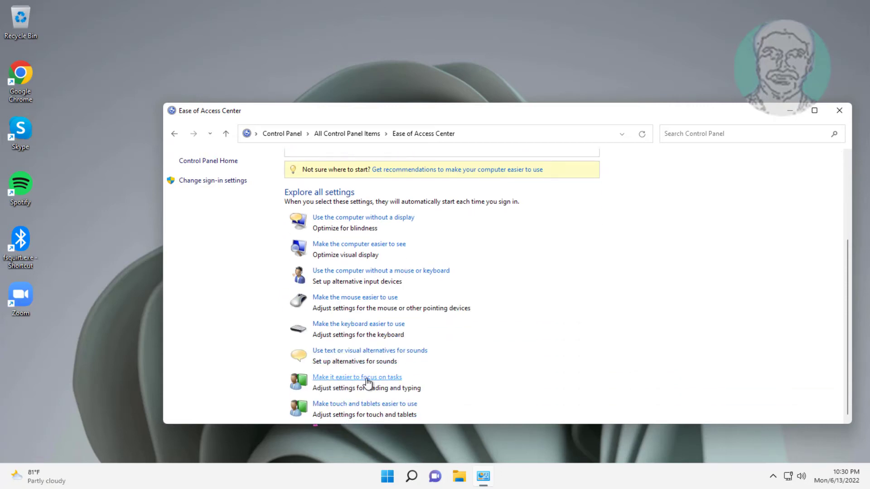
{"action": "left_click", "coordinate": [356, 377]}
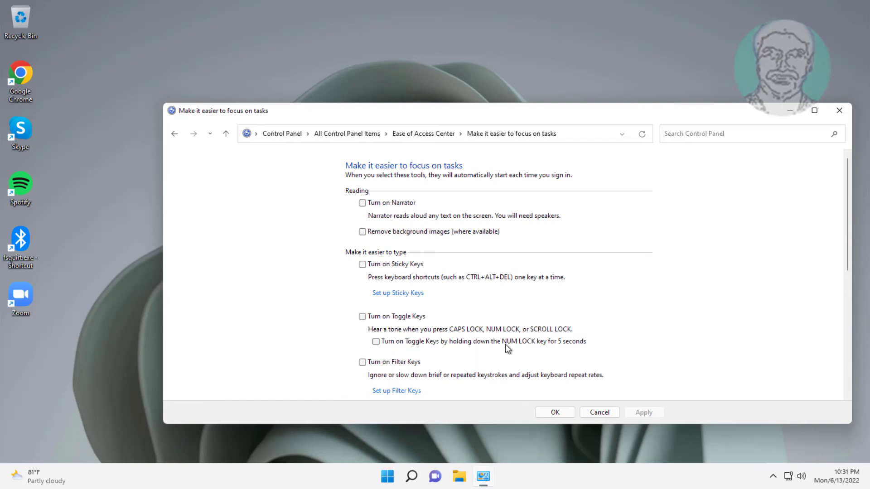
Check 'Turn off all unnecessary animations (when possible)' and save with OK.
{"action": "scroll", "scroll_direction": "down", "scroll_amount": 3}
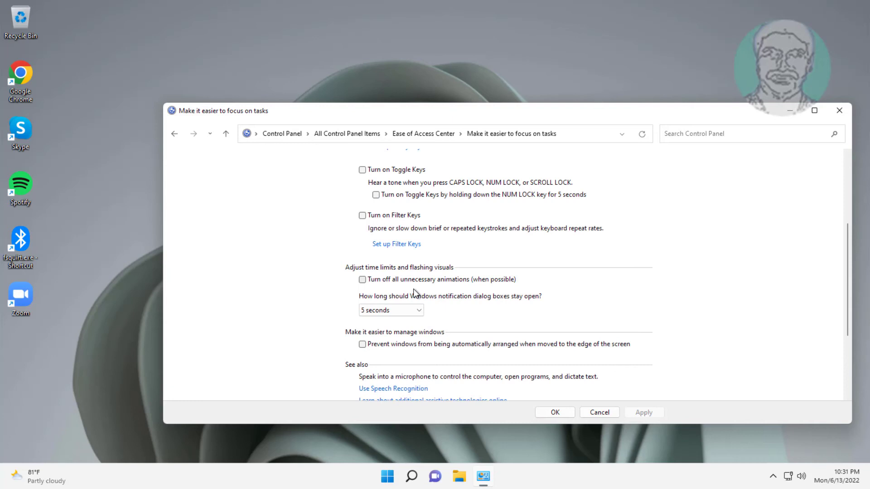
{"action": "left_click", "coordinate": [362, 279]}
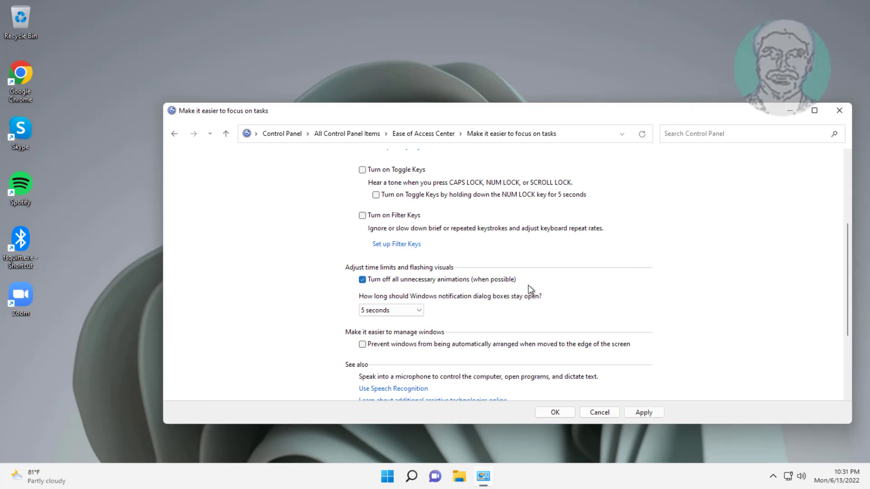
{"action": "mouse_move", "coordinate": [542, 295]}
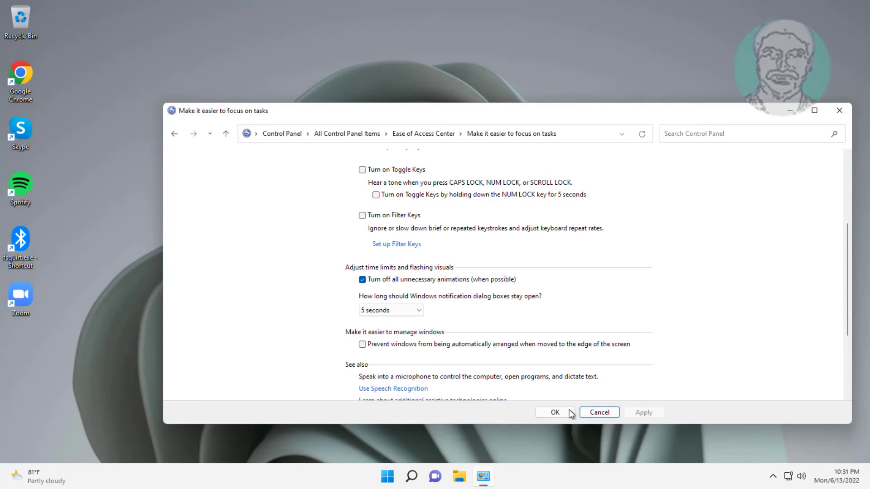
{"action": "left_click", "coordinate": [555, 412]}
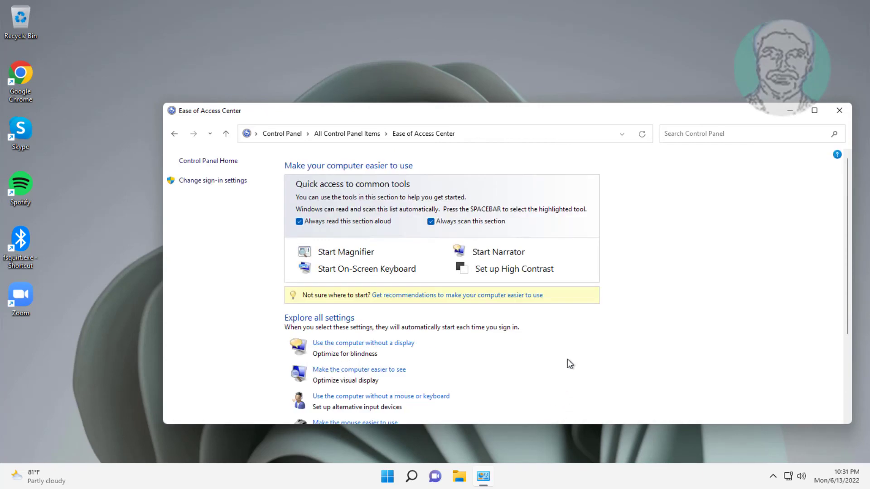